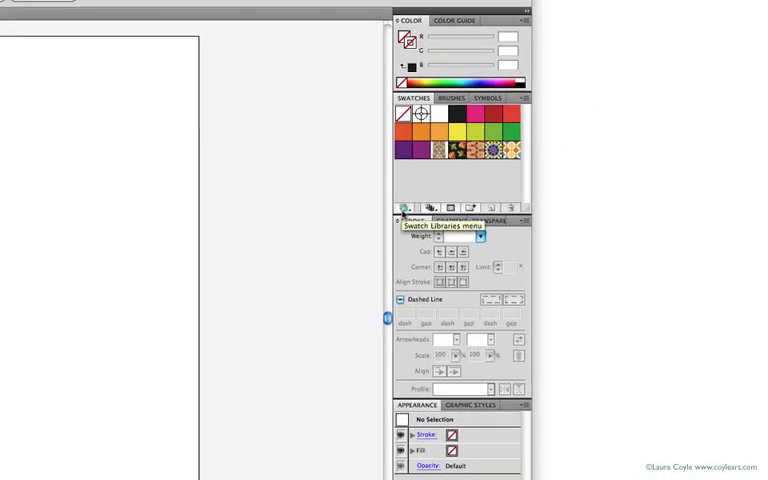
# Load a Patterns swatch library and apply its tan and red geometric swatch to the square
pyautogui.click(401, 207)
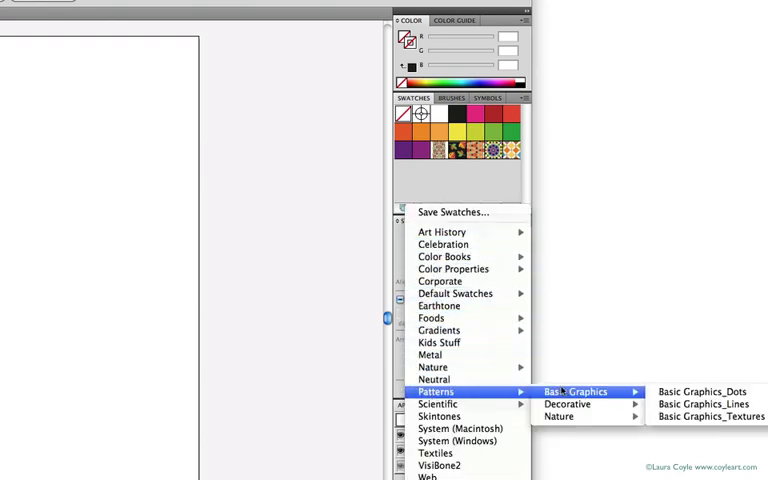
pyautogui.moveTo(570, 415)
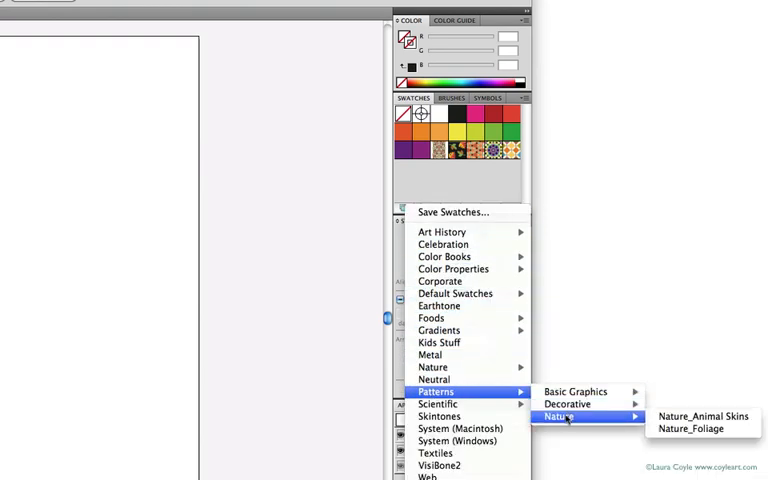
pyautogui.moveTo(697, 431)
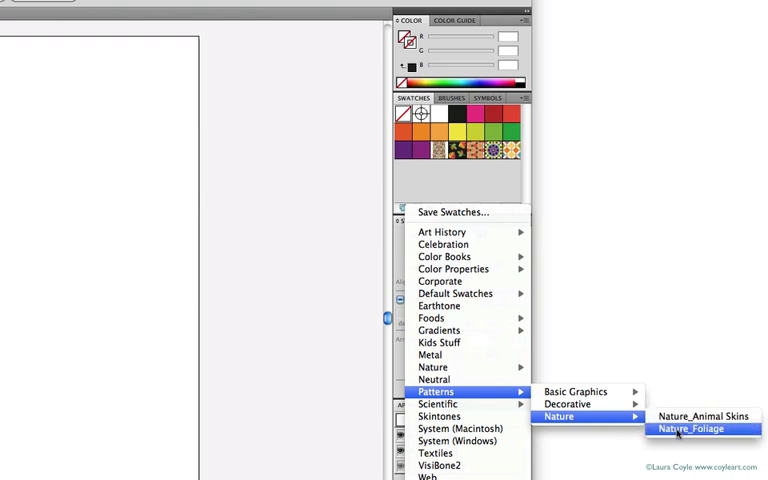
pyautogui.click(685, 430)
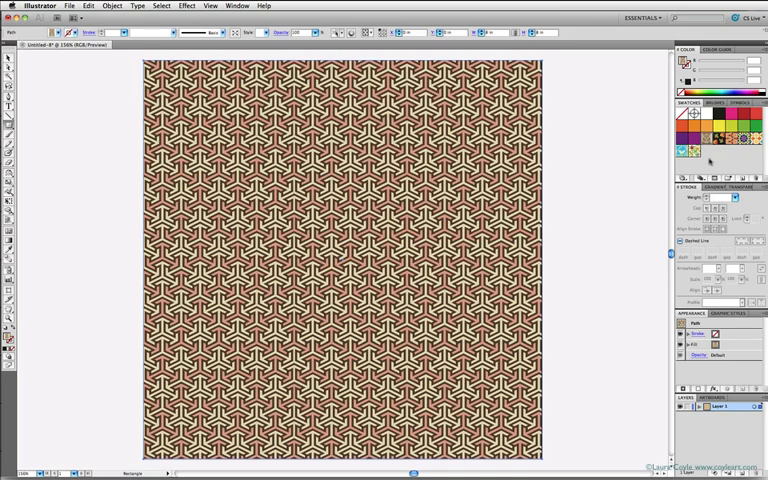
pyautogui.moveTo(95, 142)
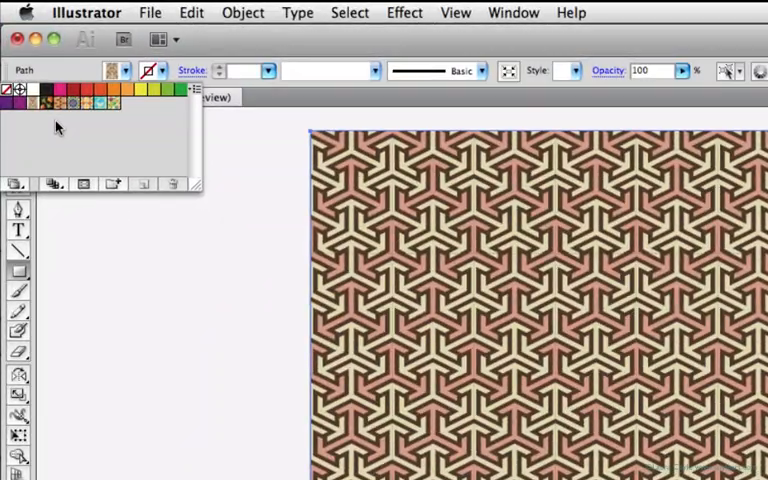
# Apply a stroke swatch to the square's outline and set its weight to 20 pt
pyautogui.click(64, 107)
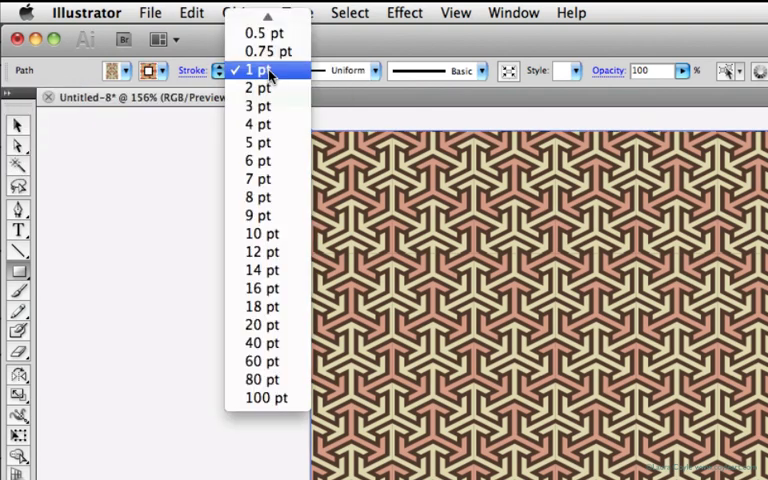
pyautogui.moveTo(260, 324)
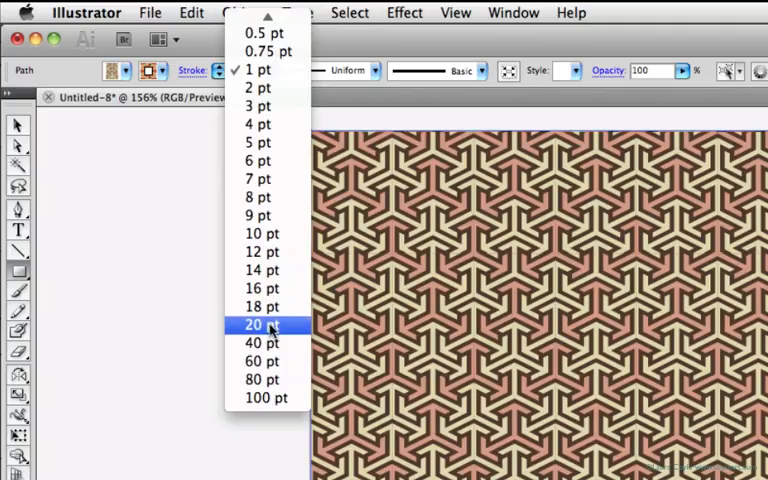
pyautogui.click(256, 324)
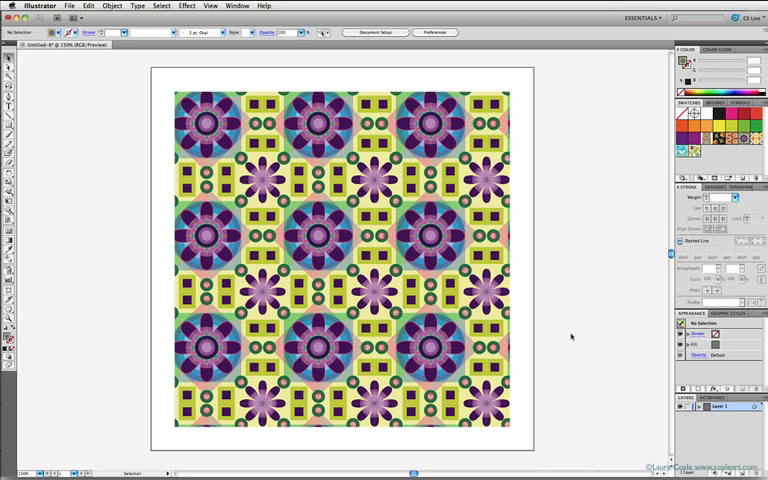
# Turn on Transform Pattern Tiles in the General preferences
pyautogui.click(425, 31)
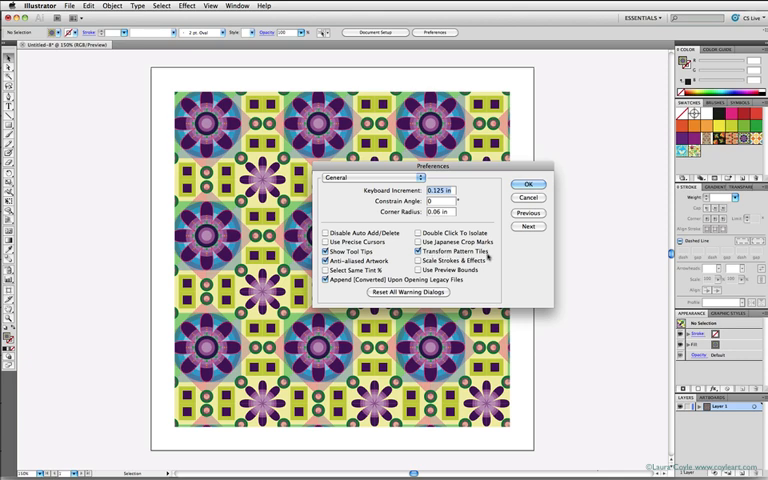
pyautogui.moveTo(530, 258)
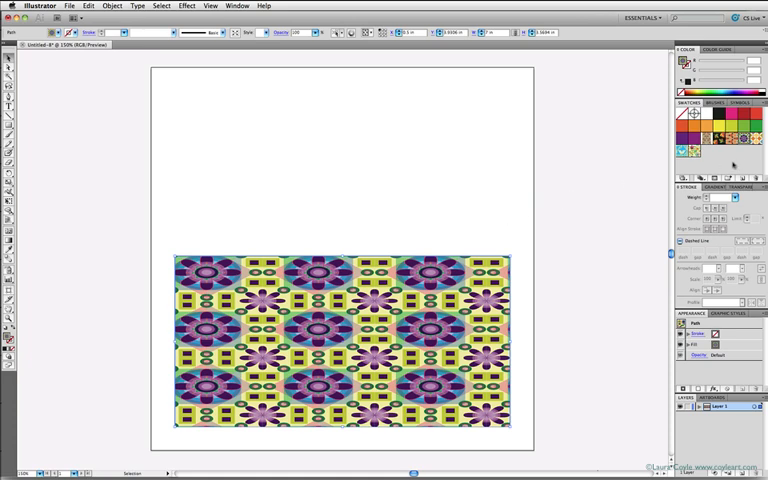
# Set the rectangle's height equal to its width to restore the floral square
pyautogui.click(746, 137)
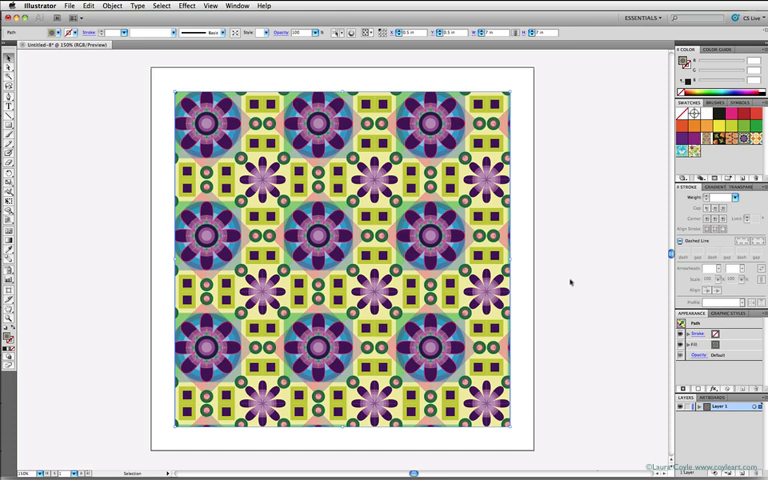
pyautogui.moveTo(38, 186)
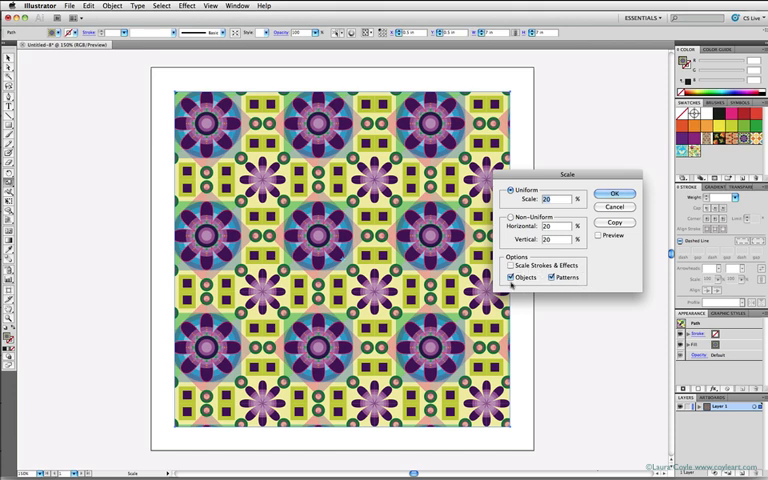
# Scale only the pattern to 150% uniform, with Objects unchecked and Preview on
pyautogui.click(510, 266)
pyautogui.write('150')
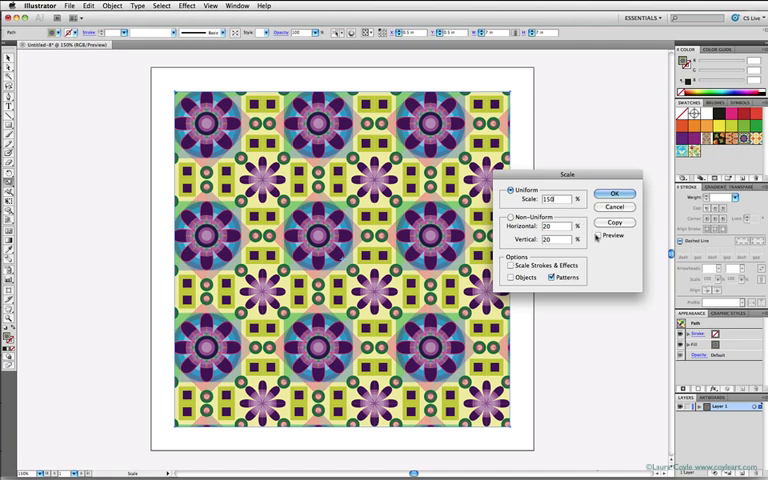
pyautogui.click(597, 235)
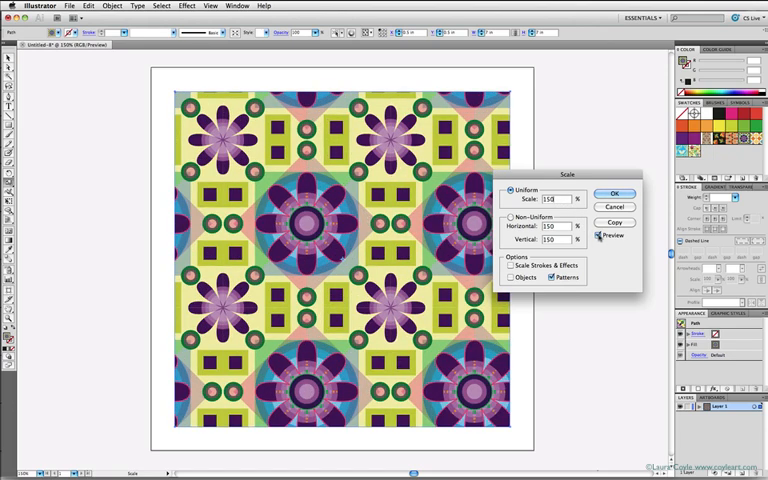
pyautogui.click(598, 236)
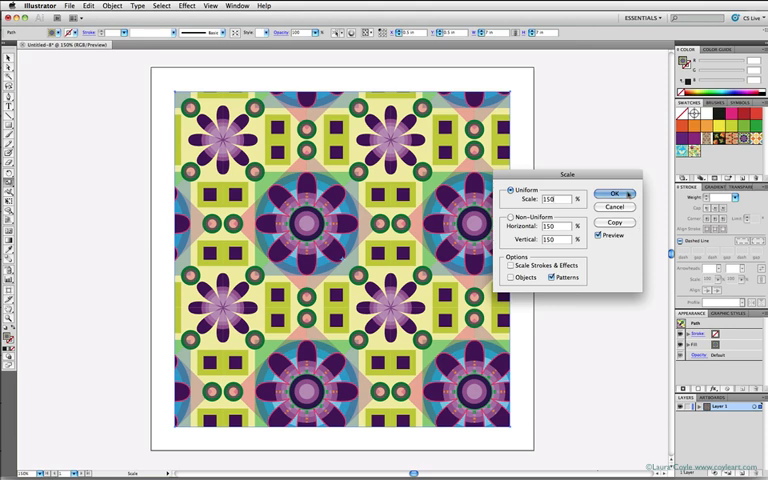
pyautogui.click(607, 194)
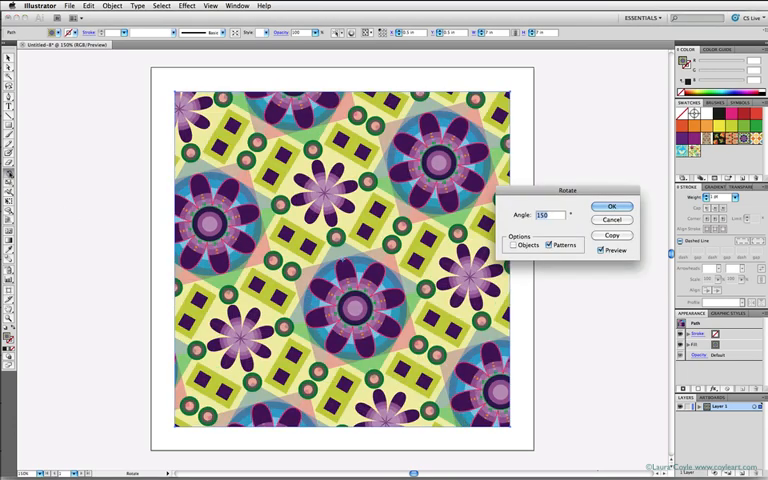
pyautogui.moveTo(520, 320)
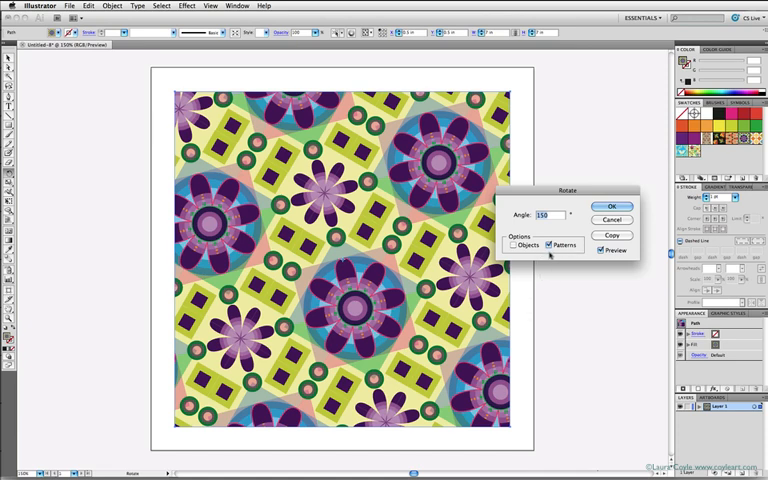
# Rotate only the pattern by 150°, leaving the square unrotated
pyautogui.click(613, 205)
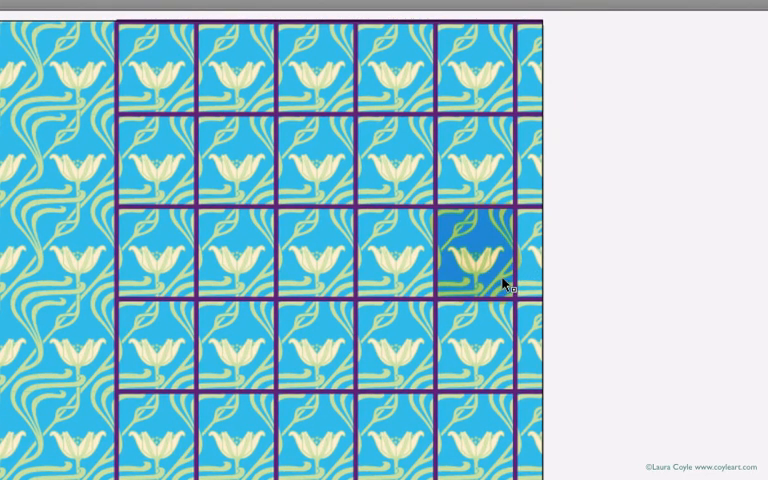
pyautogui.moveTo(475, 342)
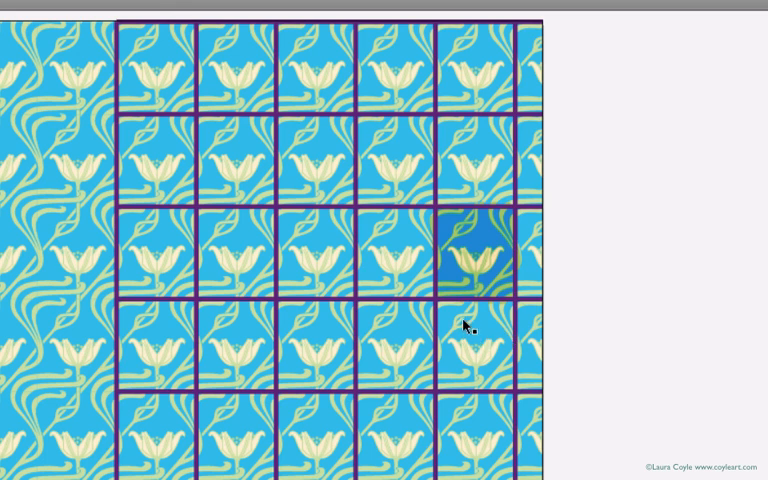
pyautogui.moveTo(487, 303)
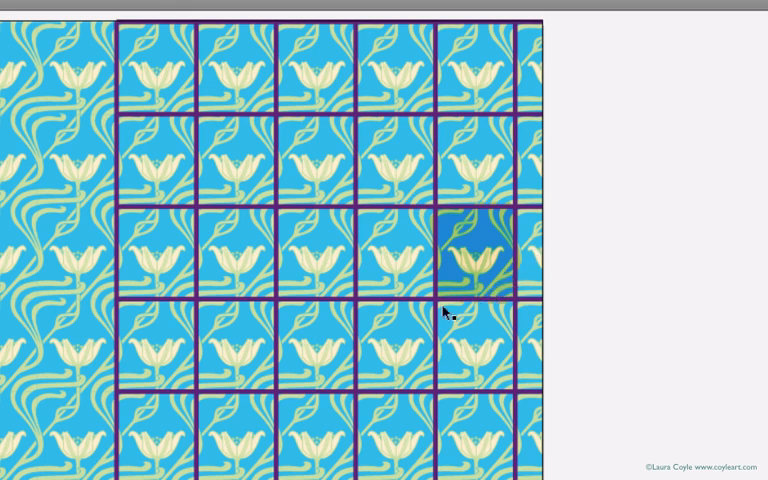
pyautogui.moveTo(500, 215)
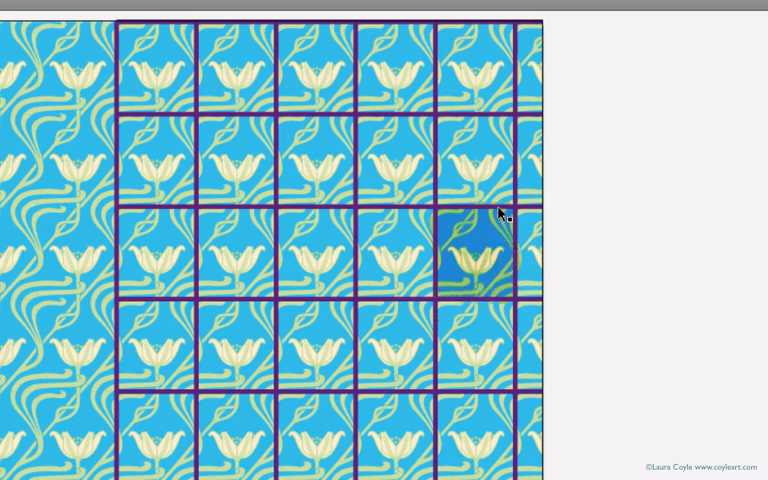